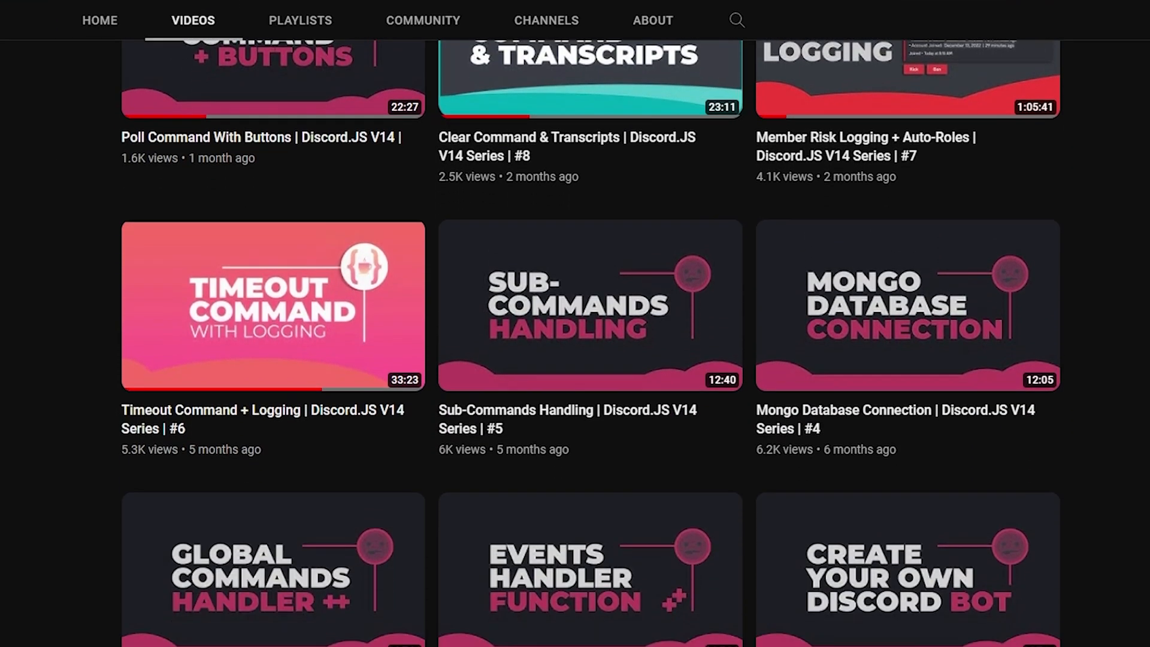
Review the existing eventHandler.js and fileLoader.js, then add the path require below glob in fileLoader.js.
scroll("down", 3)
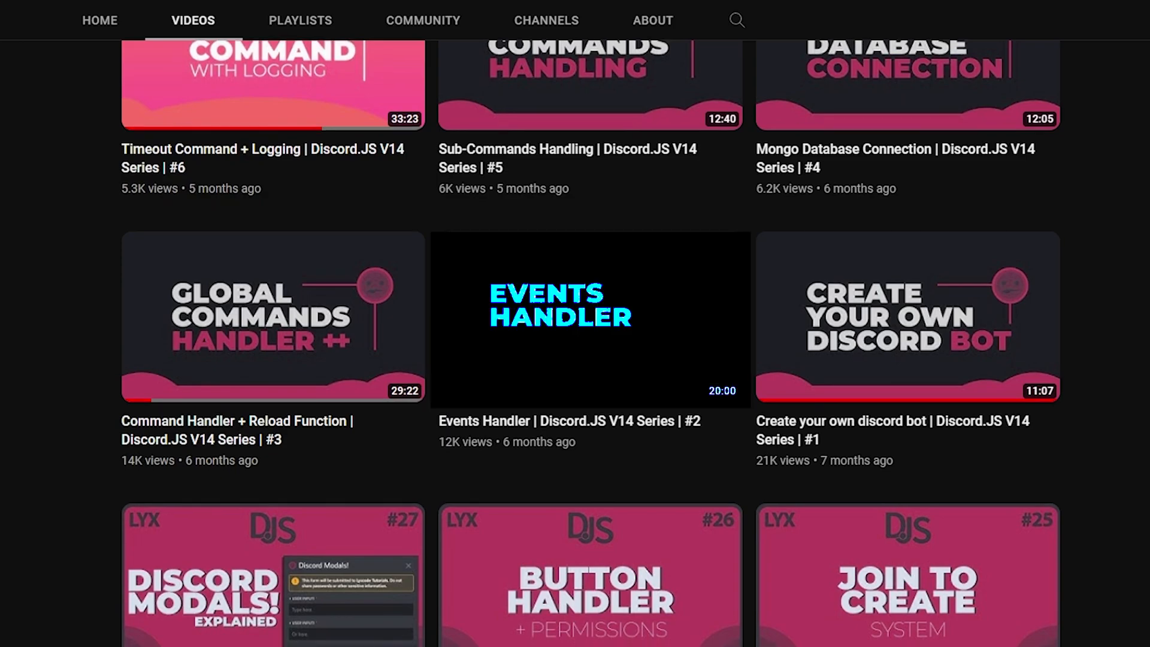
mouse_move(589, 318)
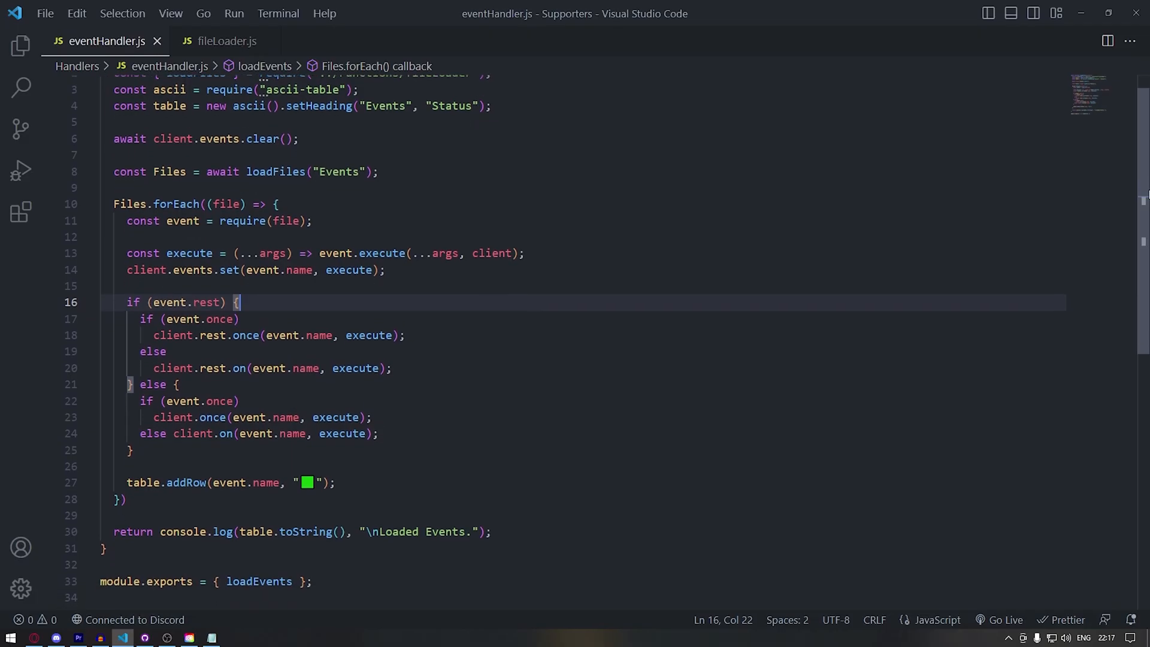
scroll("up", 3)
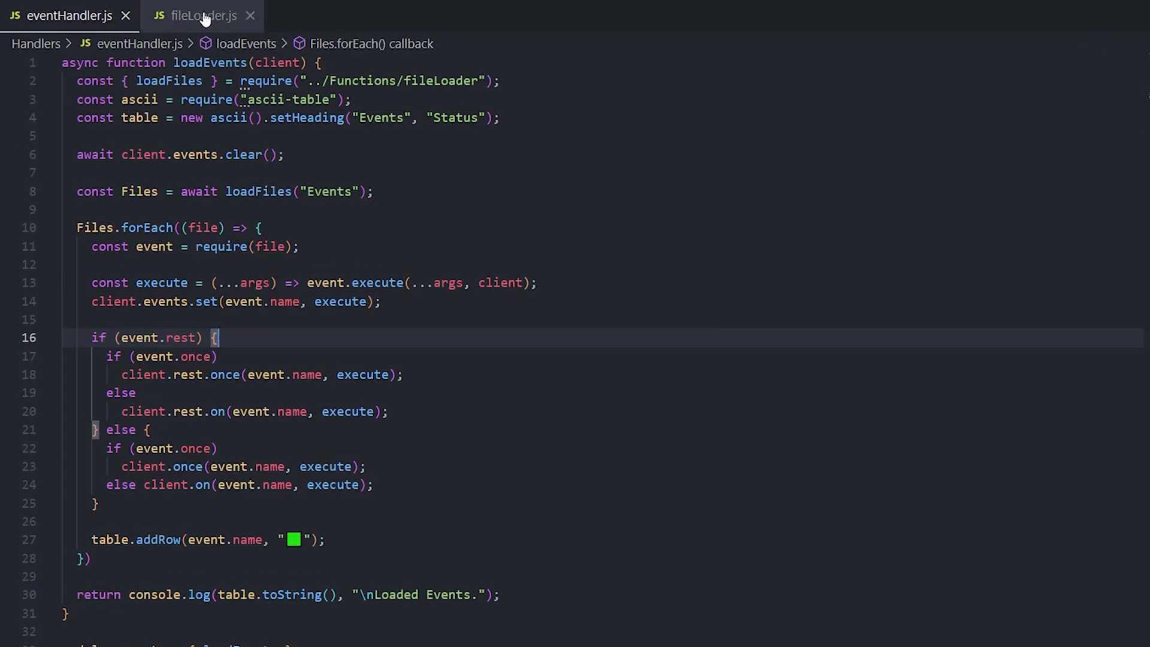
left_click(202, 15)
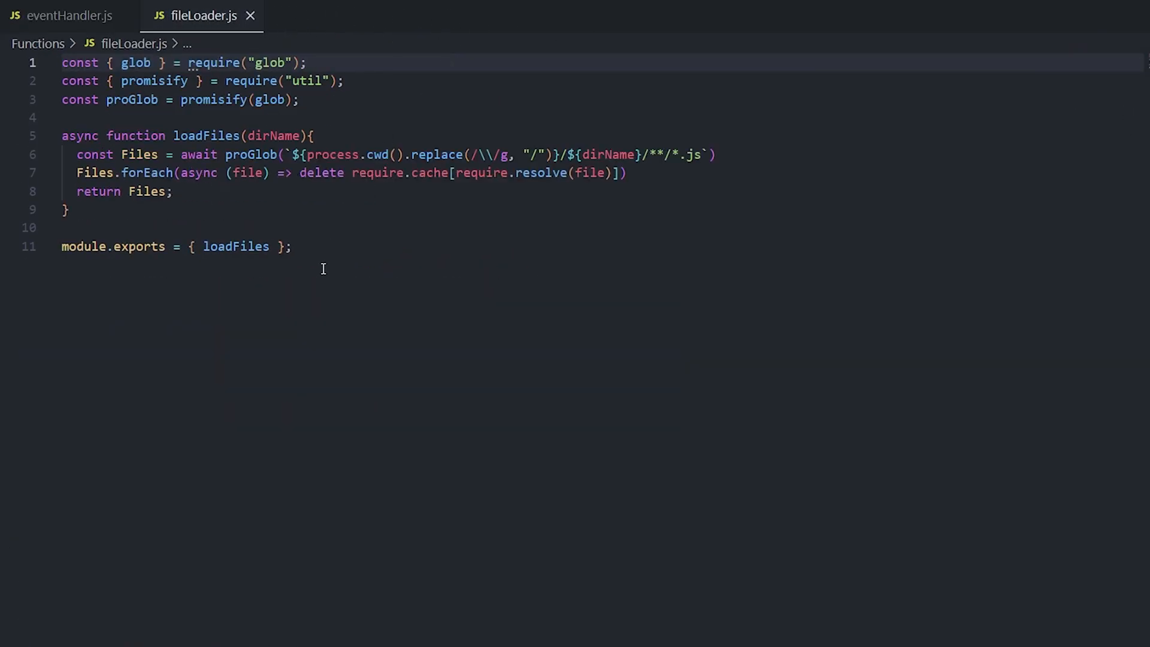
left_click(69, 15)
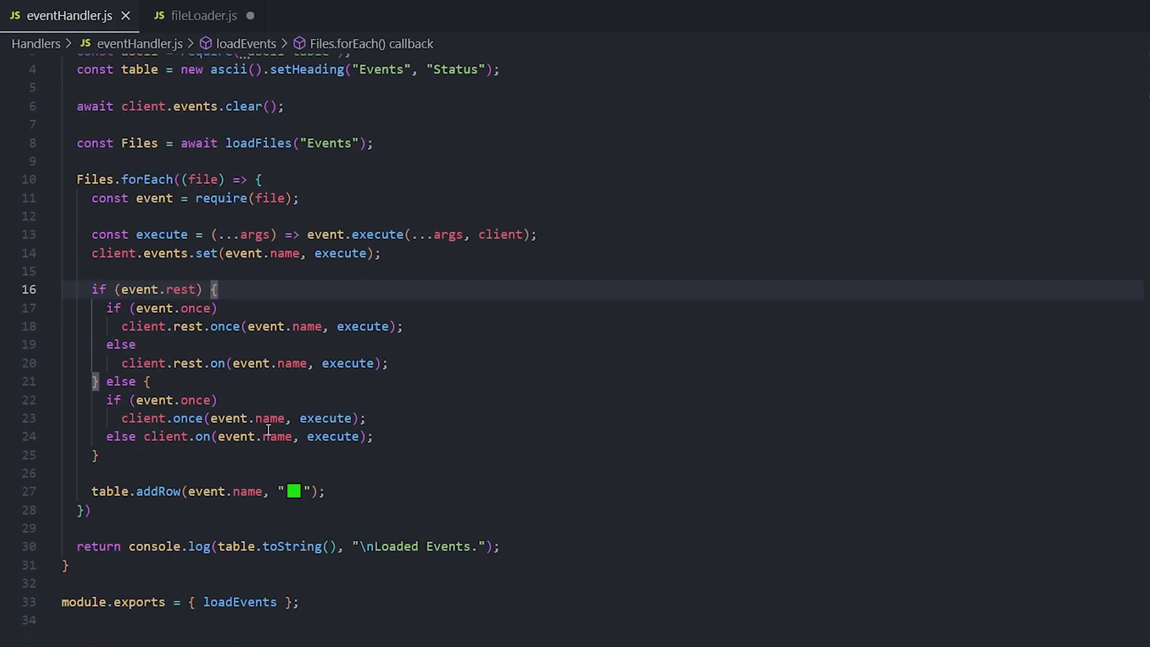
left_click(196, 16)
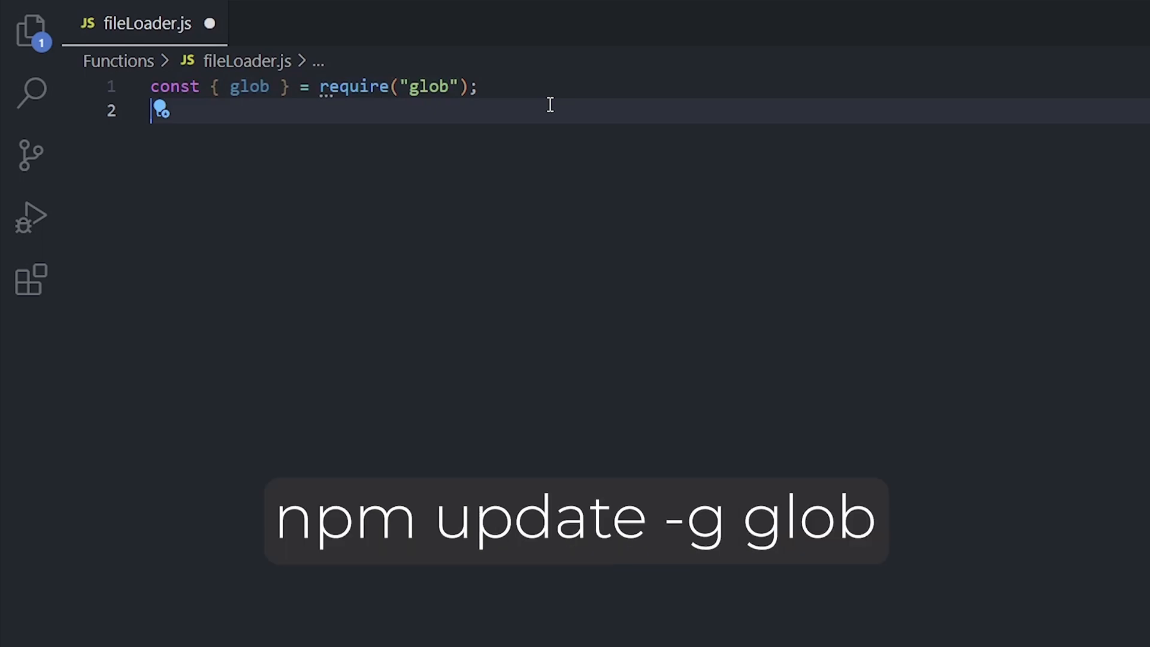
type("const path = require(\"path\");")
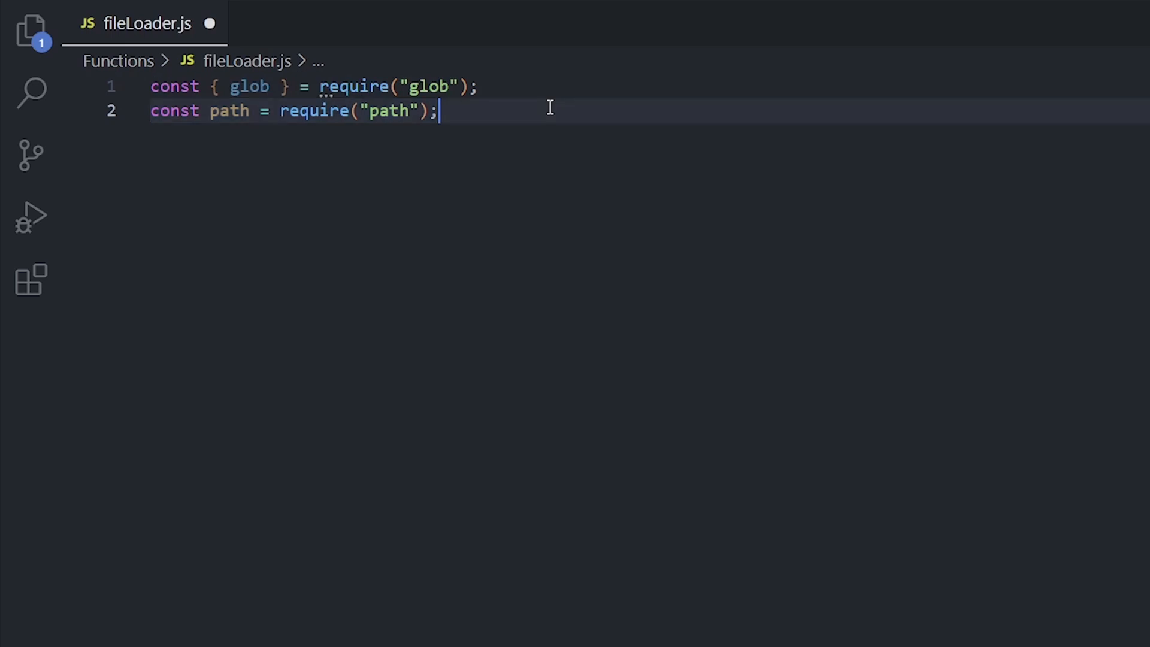
key("Enter")
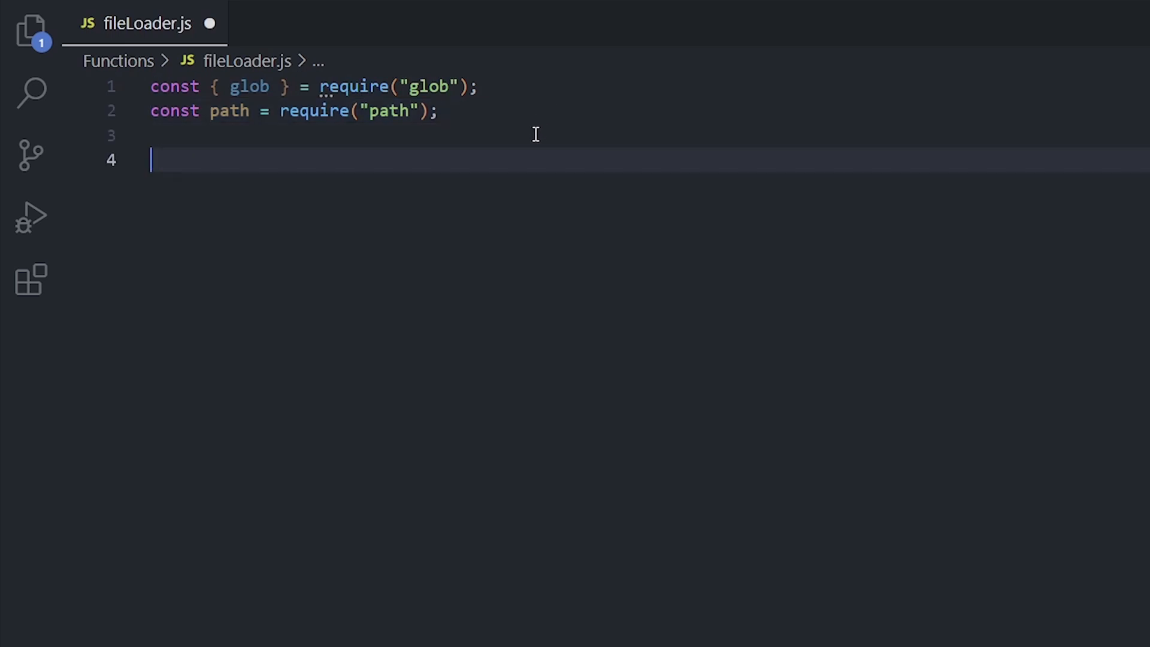
Write async deleteCachedFile(file) that deletes the require.cache entry for the resolved filePath.
type("async function deleteCachedFile(file) {")
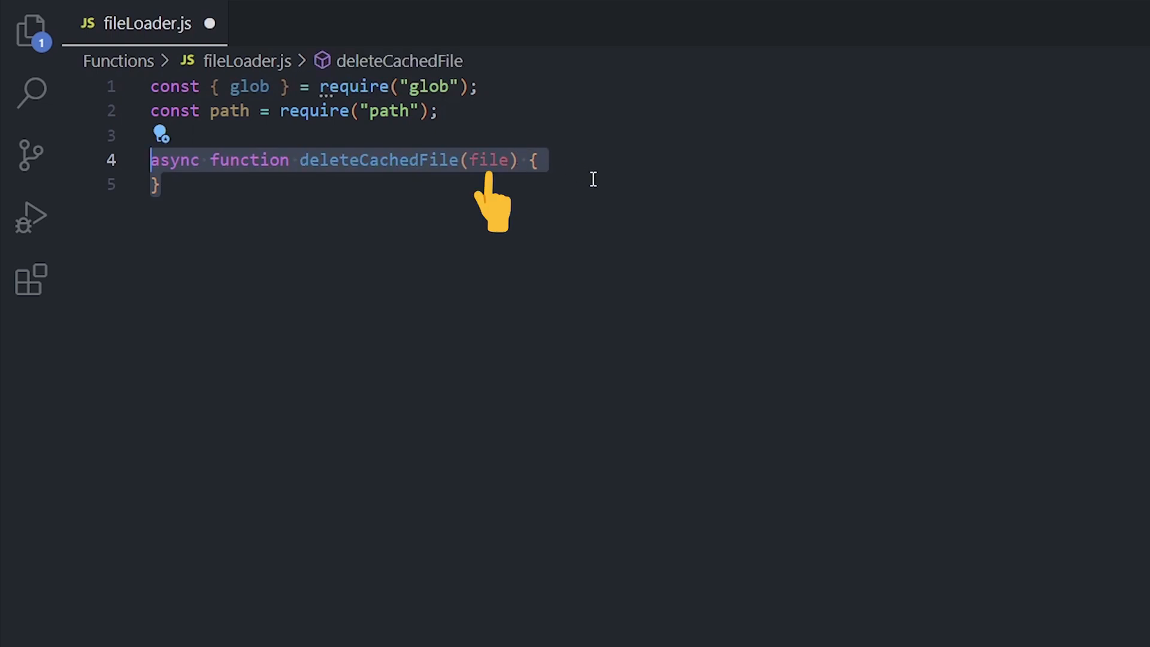
left_click(154, 183)
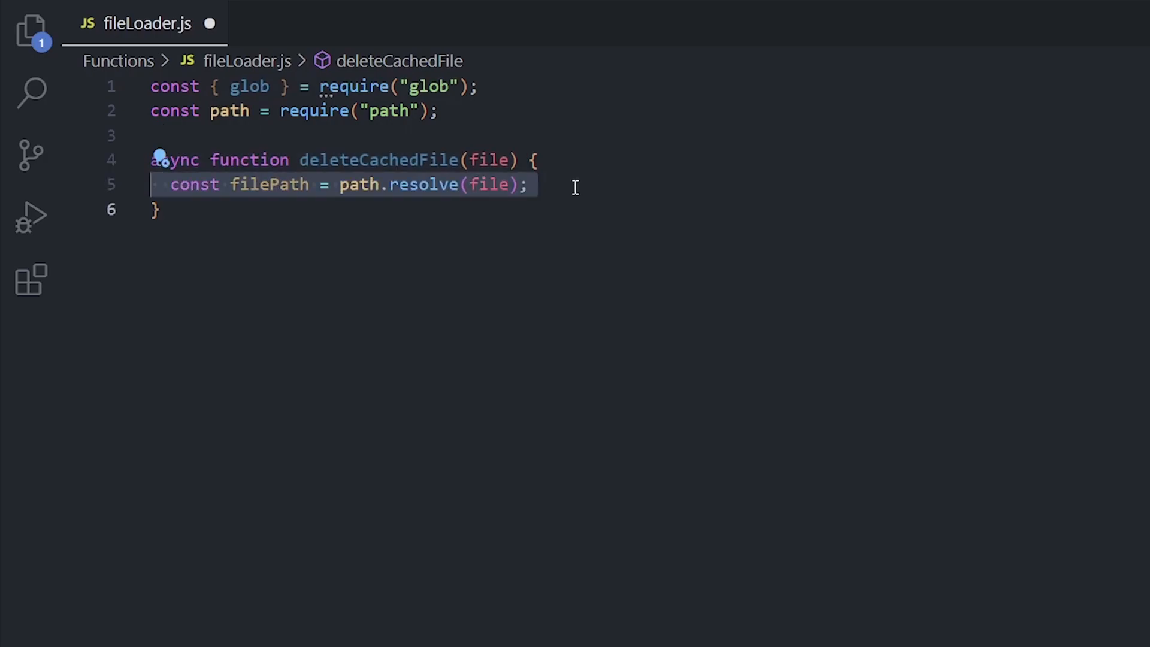
type("if (require.cache[filePath]) {")
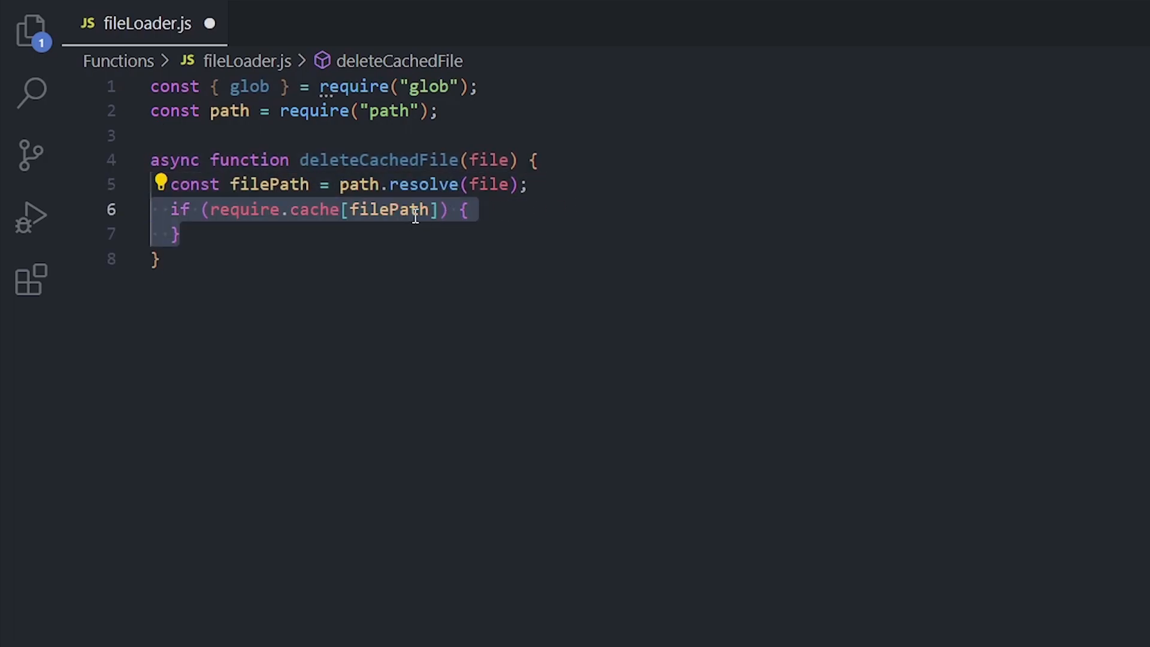
type("delete require.cache[filePath];")
type("try {")
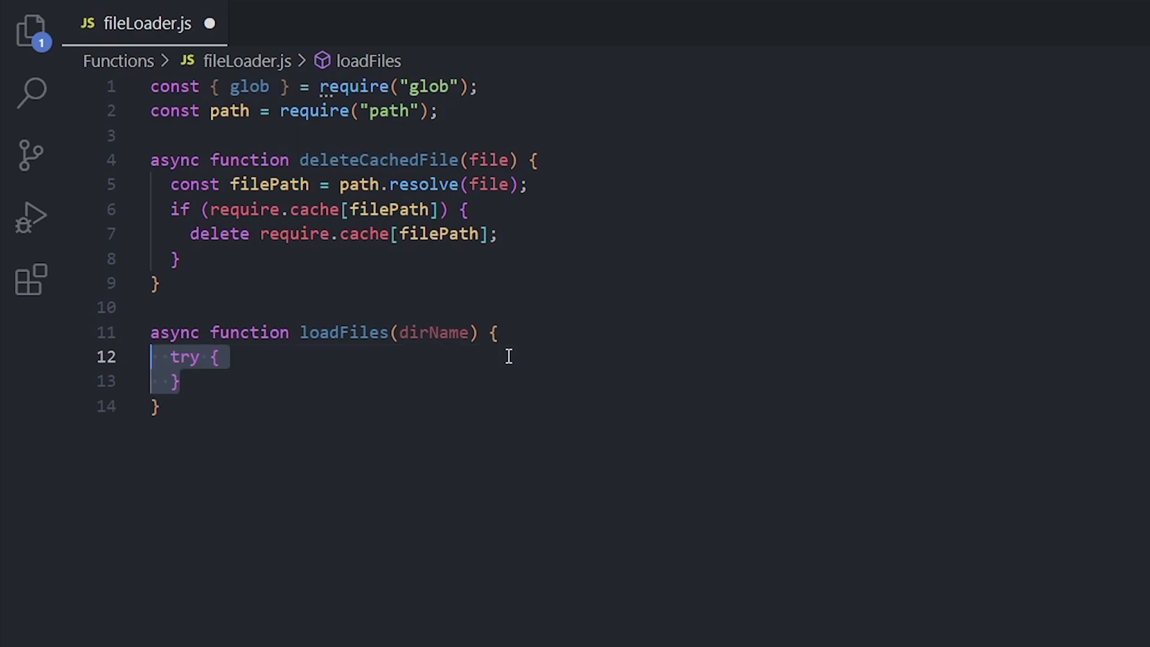
Write loadFiles(dirName): await Promise.all over deleteCachedFile, return jsFiles, log errors, and export loadFiles.
type("catch (error) {")
type("const jsFiles = files.filter(file => path.extname(file) === '.js');")
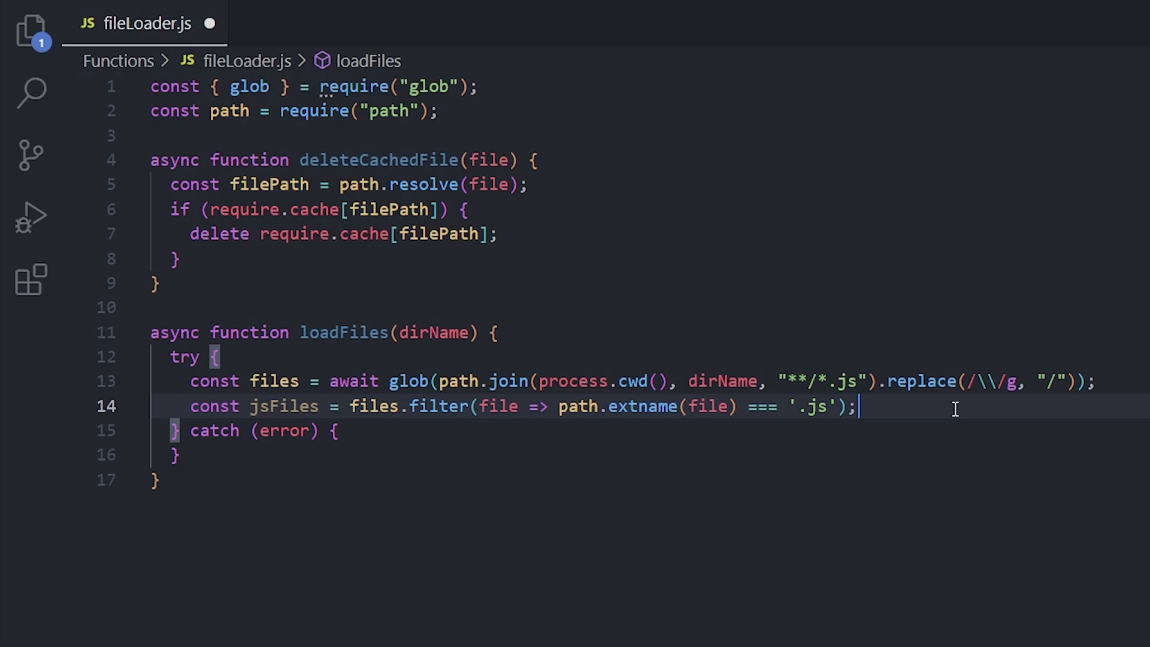
type("await Promise.all(jsFiles.map(deleteCachedFile));")
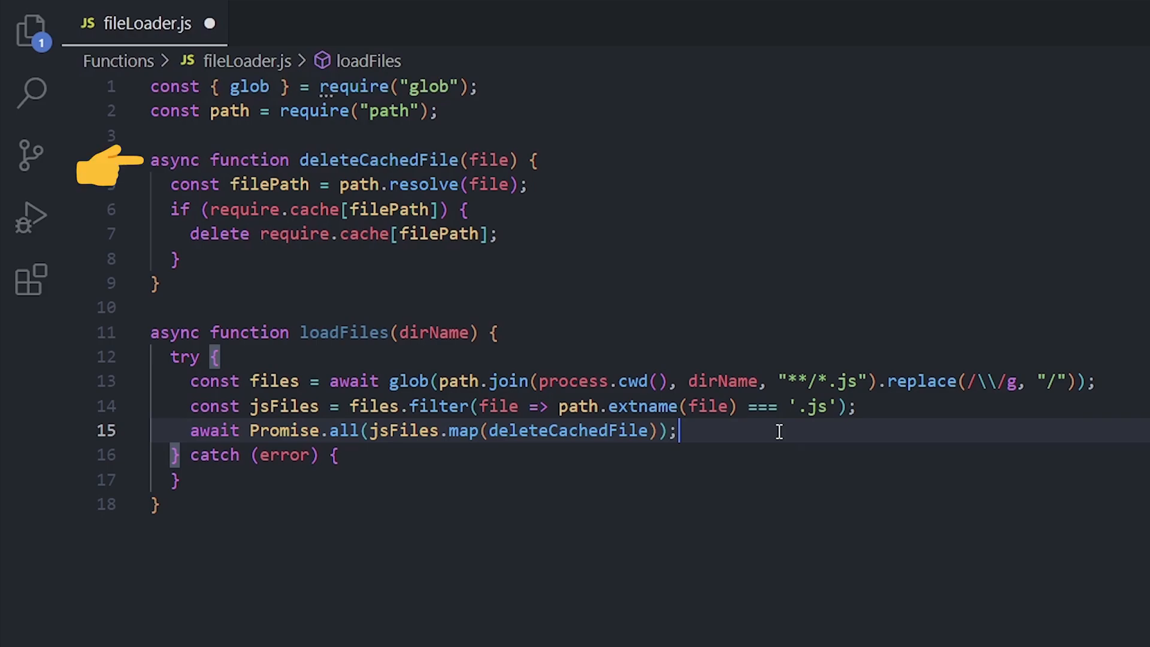
type("return jsFiles;")
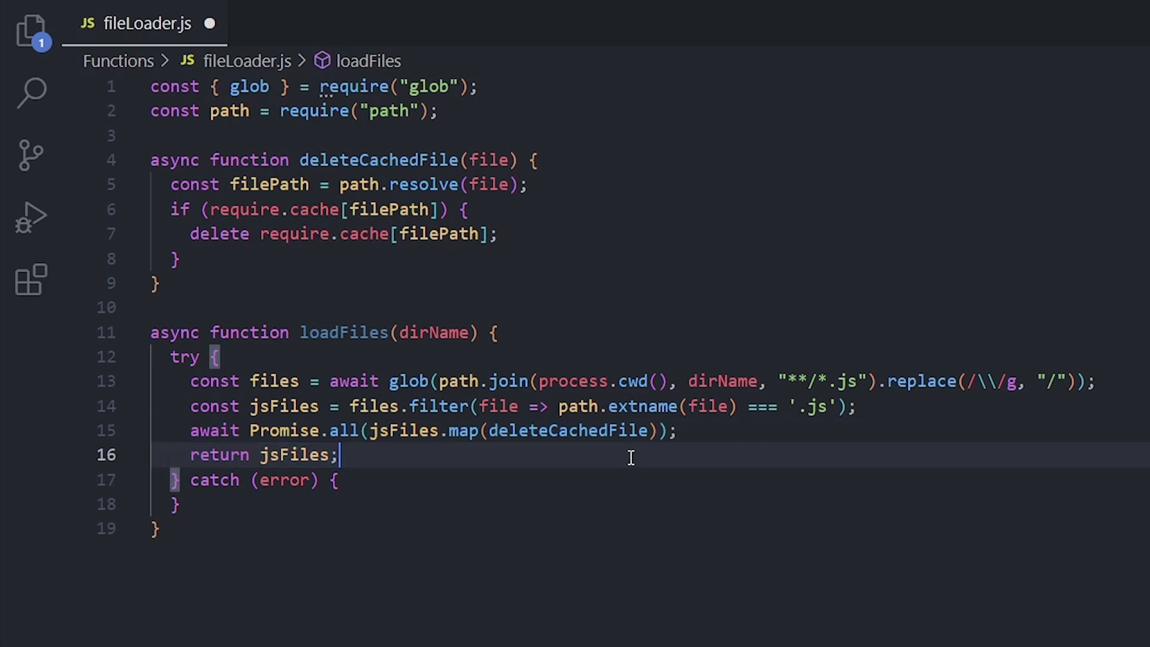
type("console.error(`Error loading files from directory ${dirName}: ${error}`);")
type("throw error;")
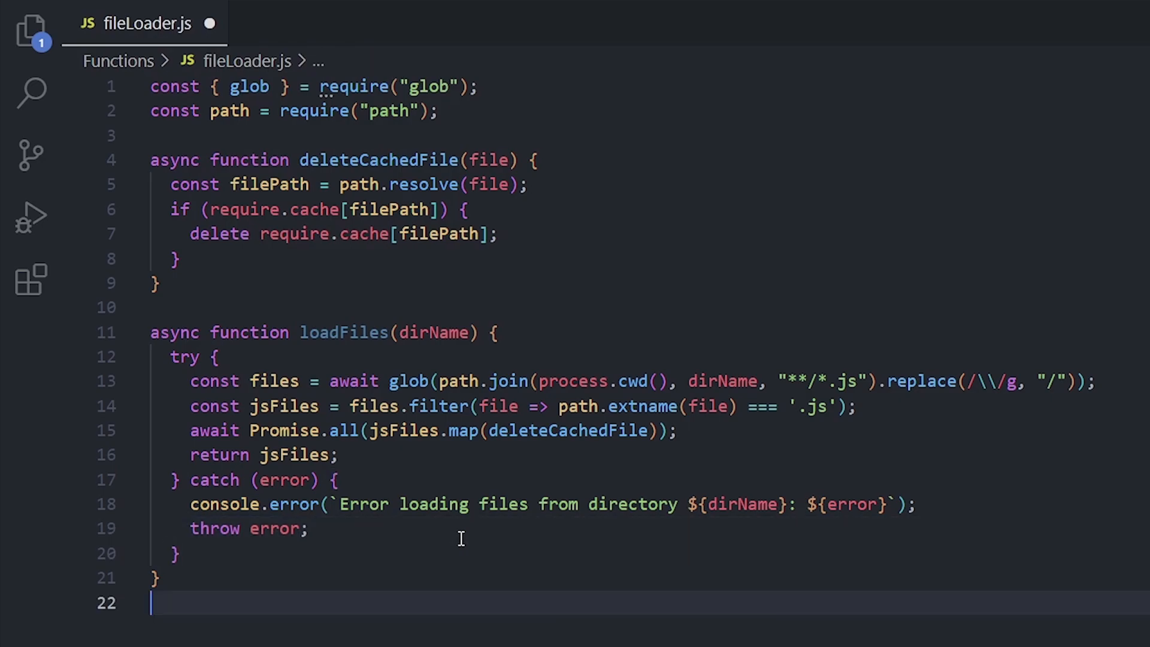
type("module.exports = { loadFiles };")
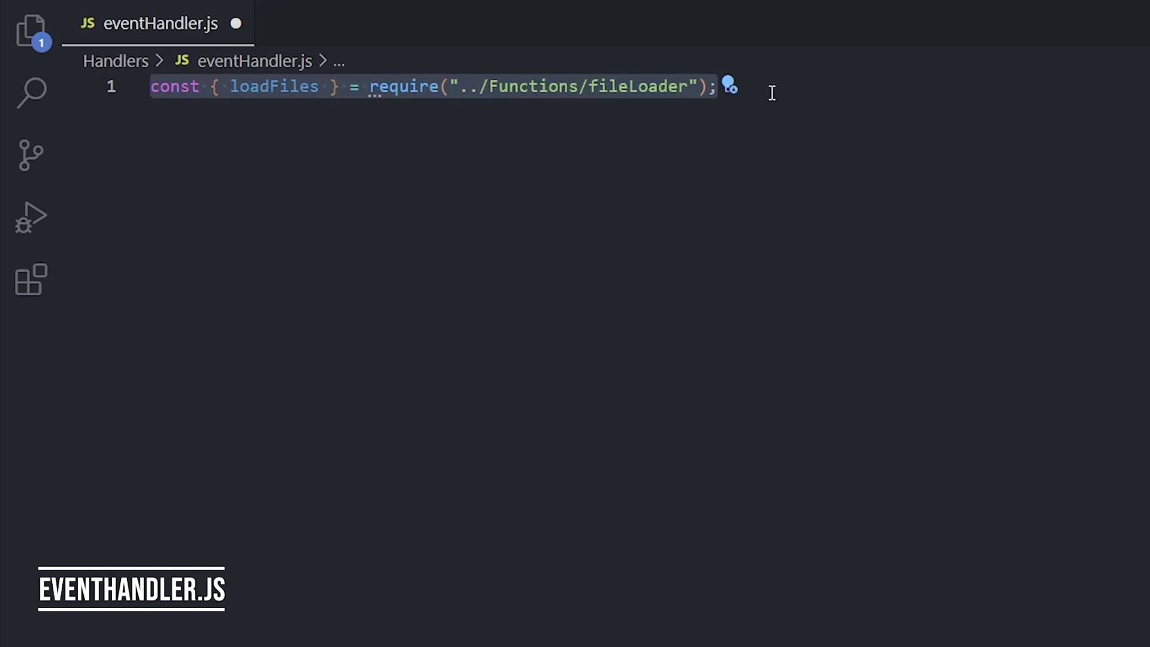
Start async loadEvents(client) with console.time("Events Loaded") and client.events = new Map().
key("Enter")
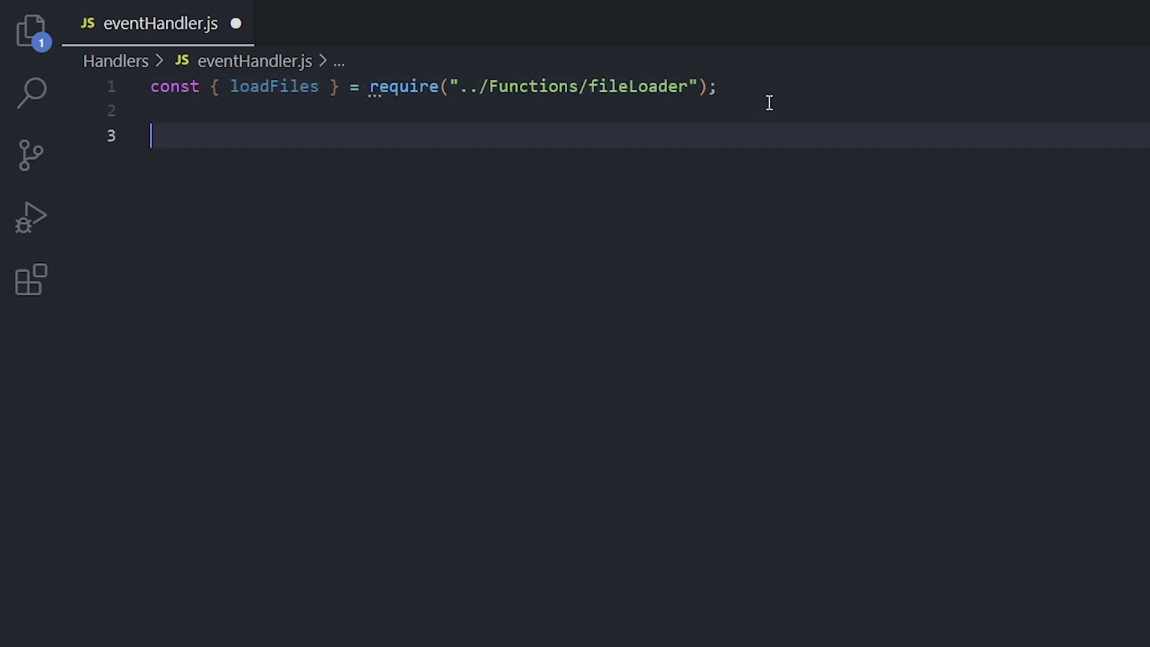
type("async function loadEvents(client) {")
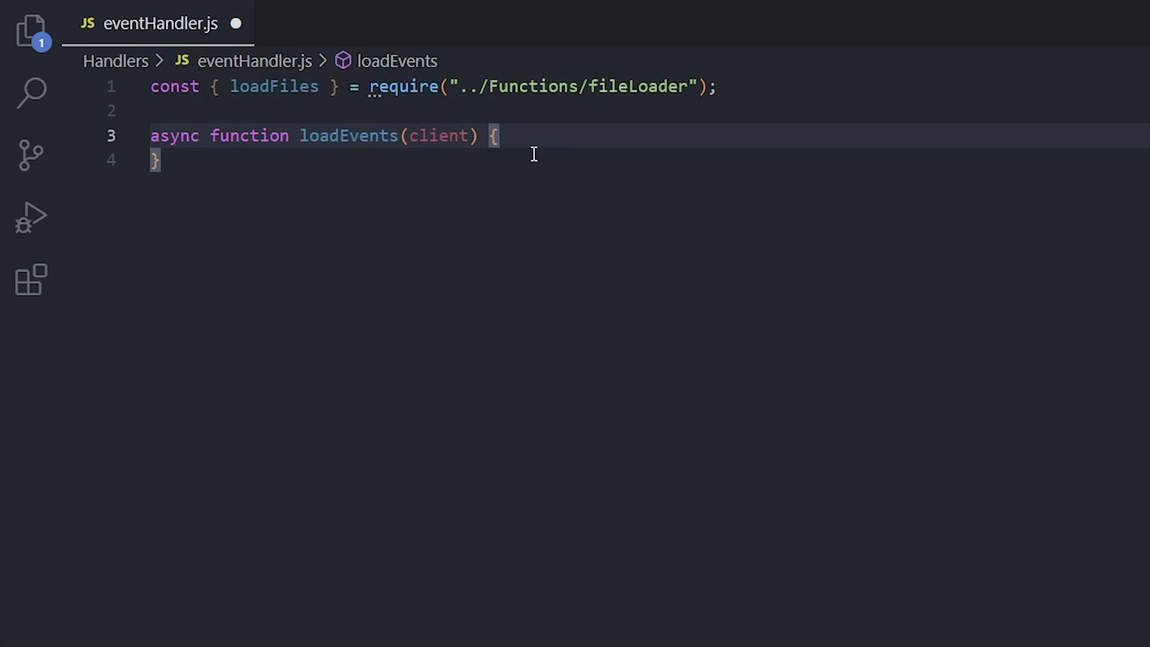
type("console.time(\"Events Loaded\");")
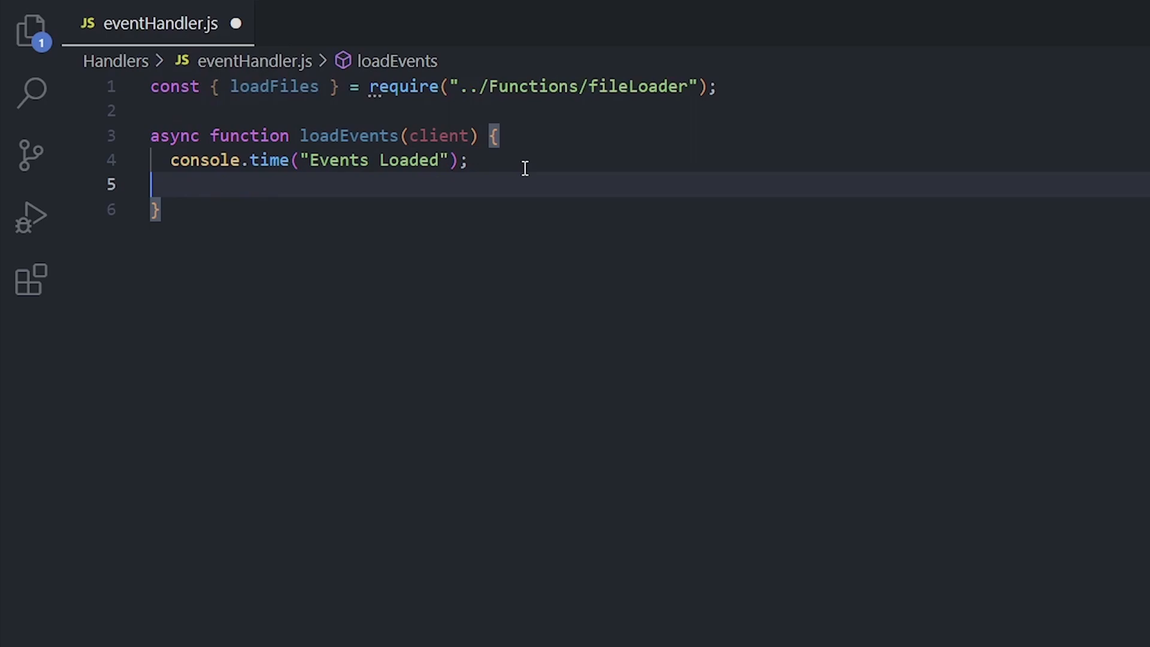
type("client.events = new Map();")
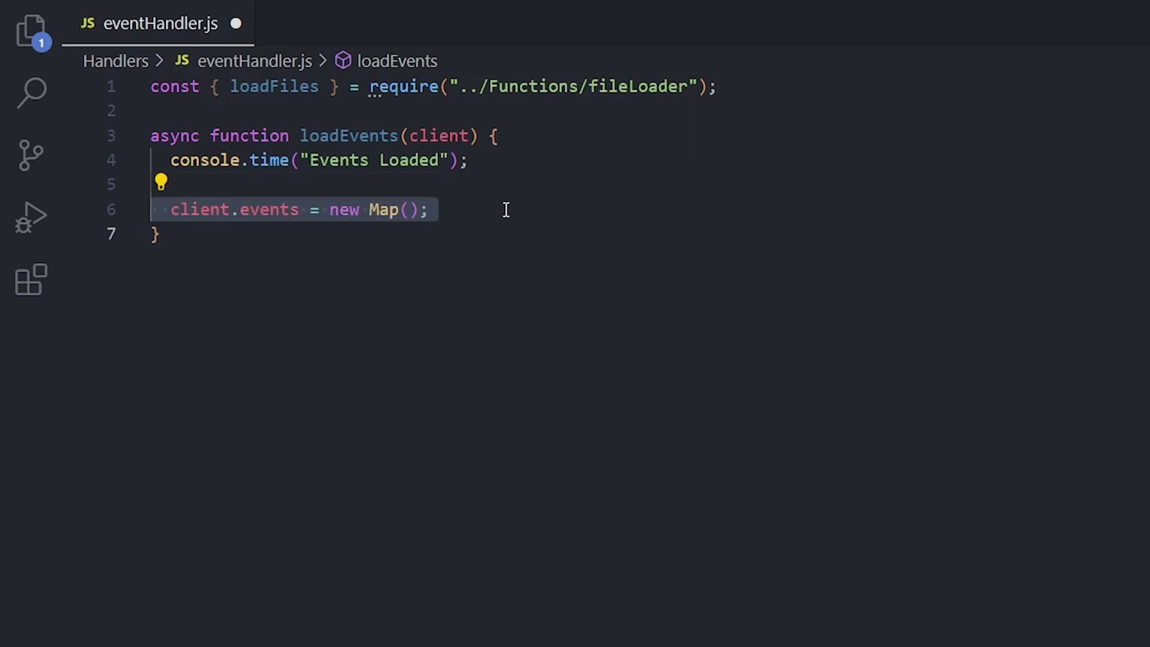
left_click(431, 209)
type("const events = new Array();")
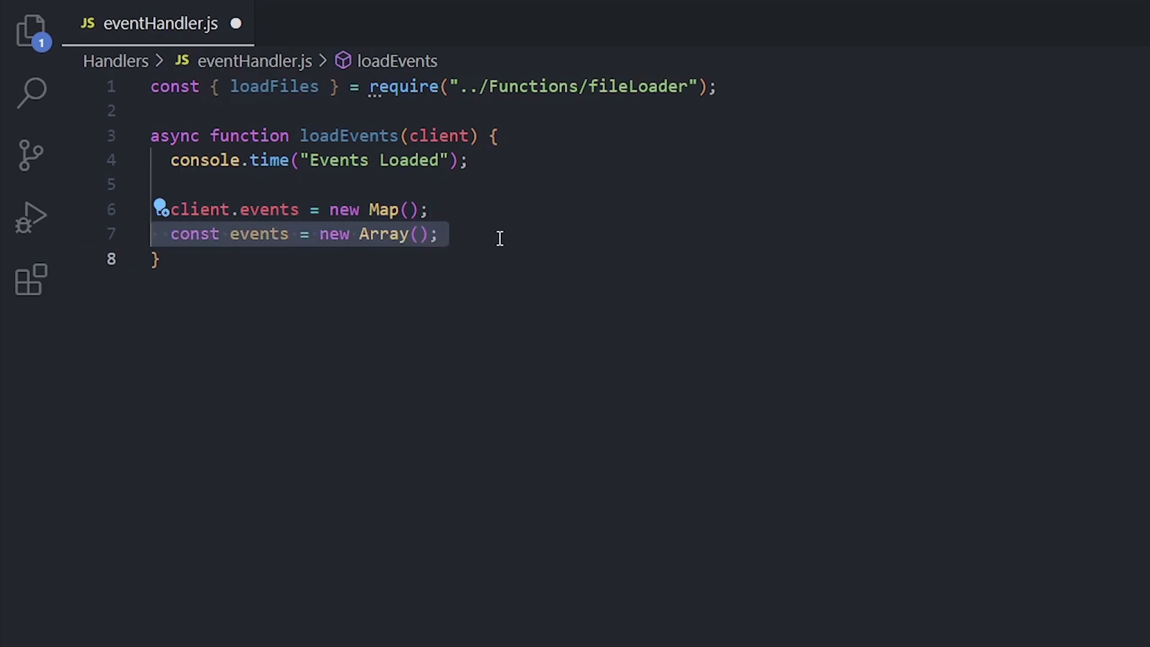
Load the Events folder with await loadFiles("Events") and begin a for (const file of files) loop.
key("Enter")
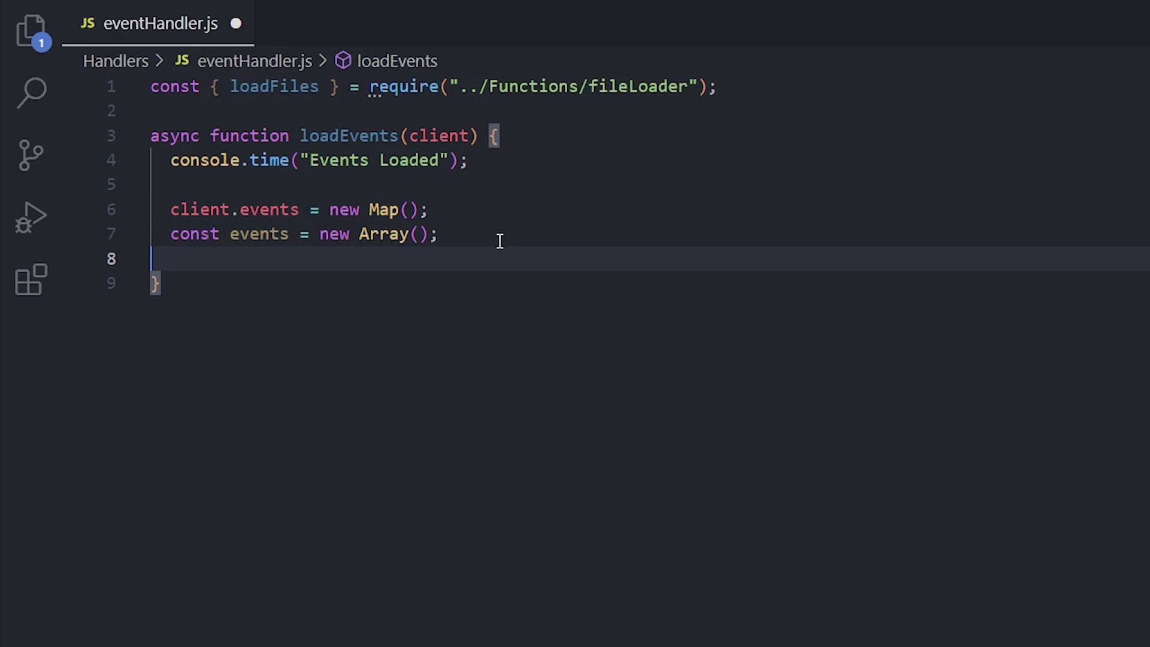
type("const files = await loadFiles(\"Events\");")
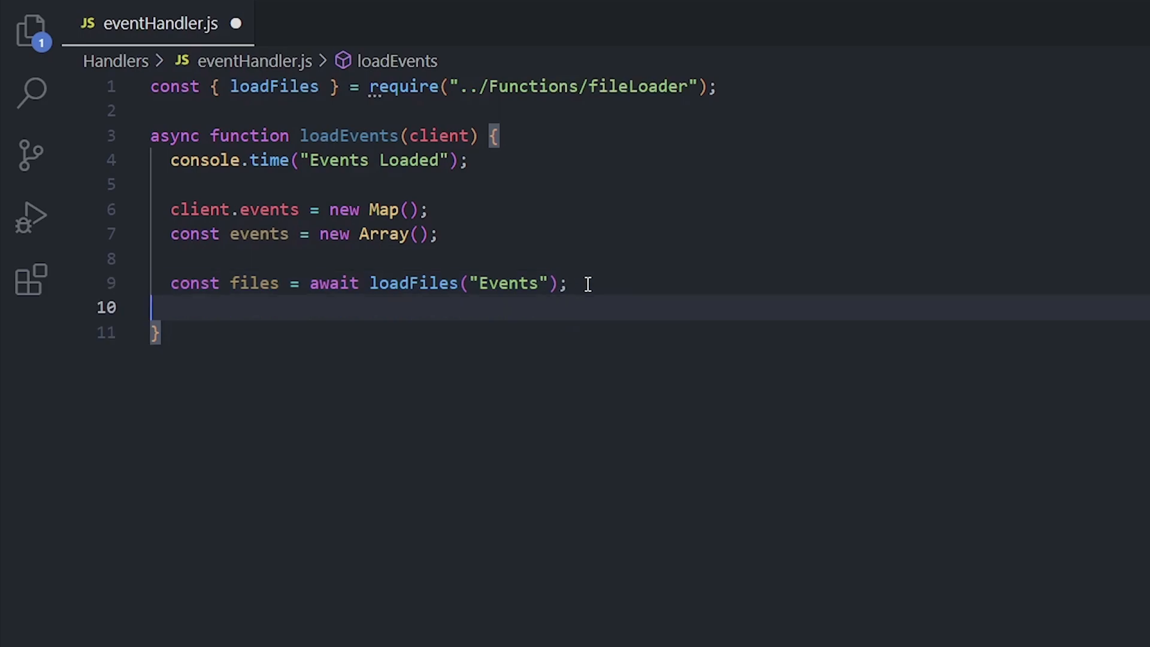
key("enter")
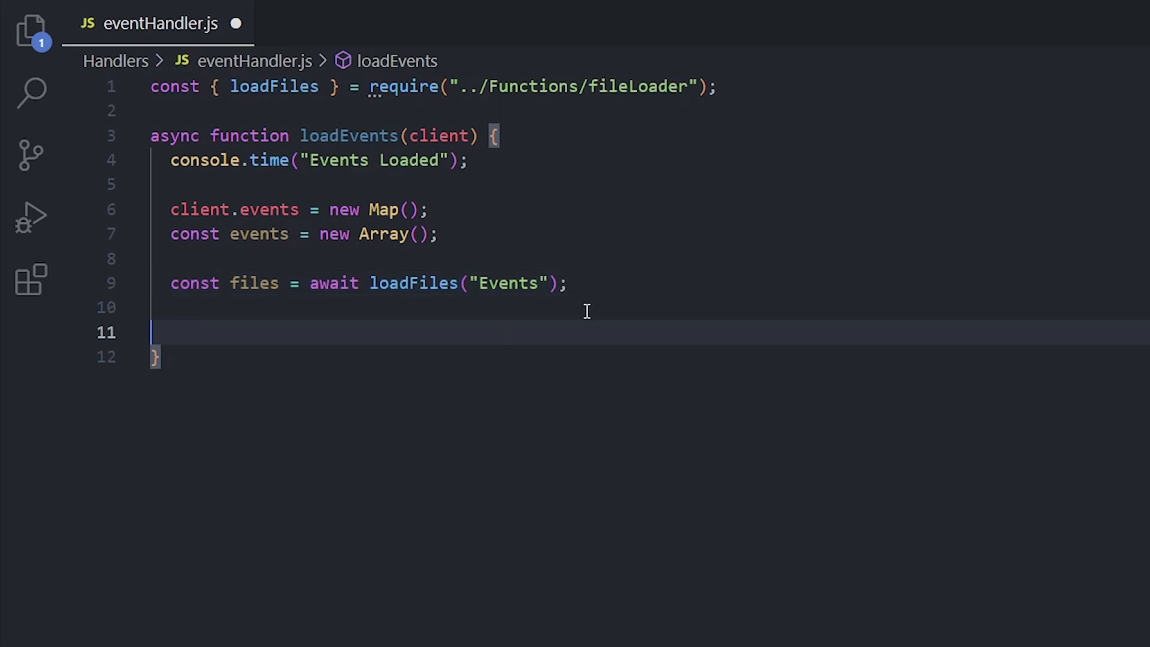
type("for (const file of files) {")
type("try {")
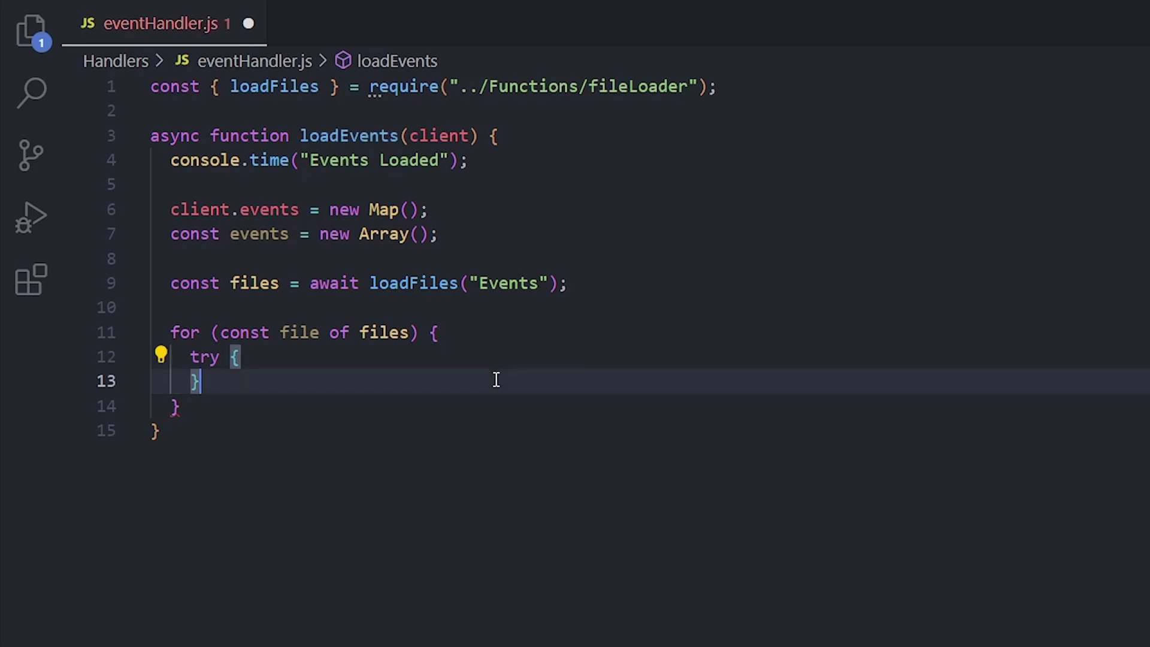
Require each file, bind target[once/on](event.name, execute), store it in client.events and push a ✅ status.
type("const event = require(file);")
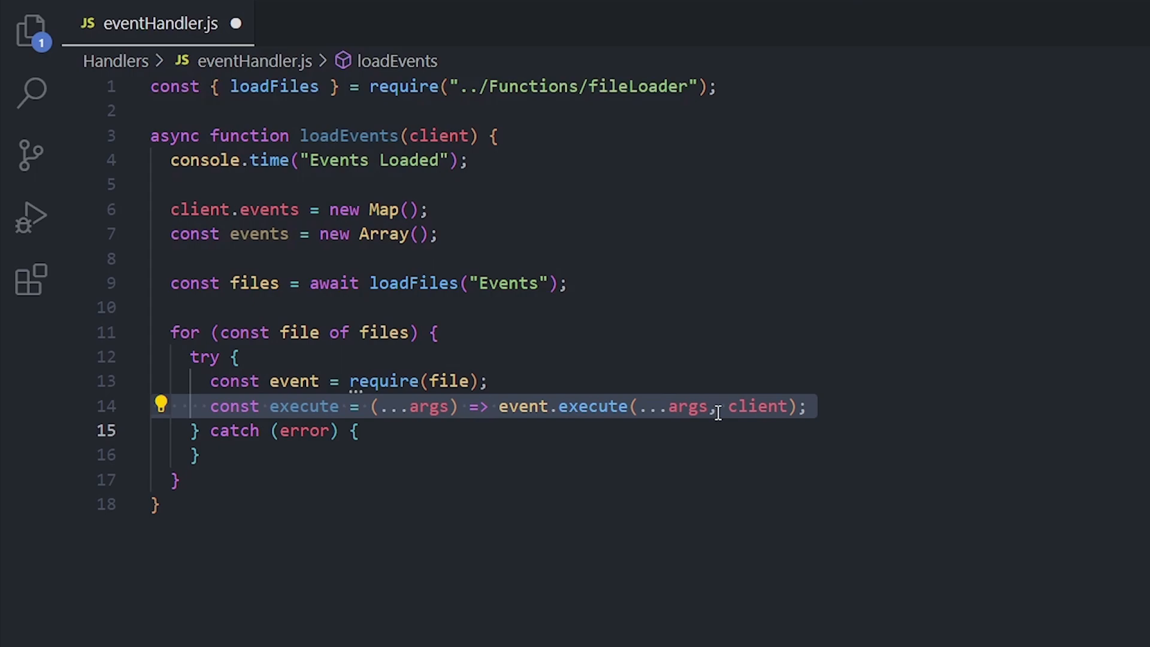
left_click(807, 406)
type("const target = event.rest ? client.rest : client;")
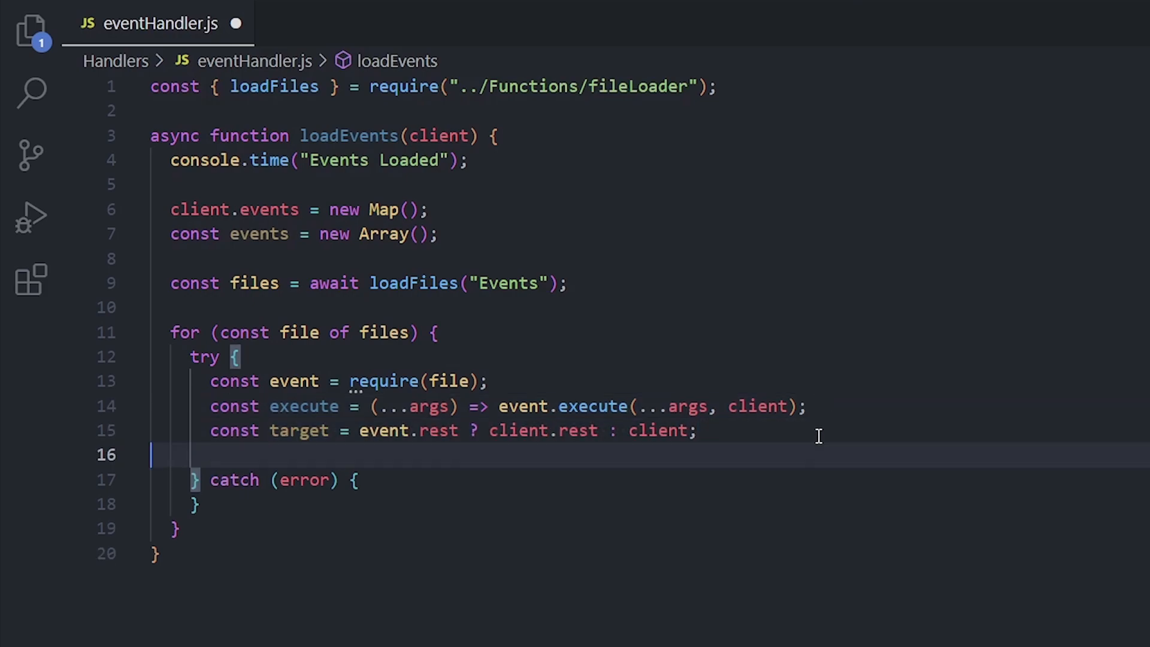
mouse_move(810, 447)
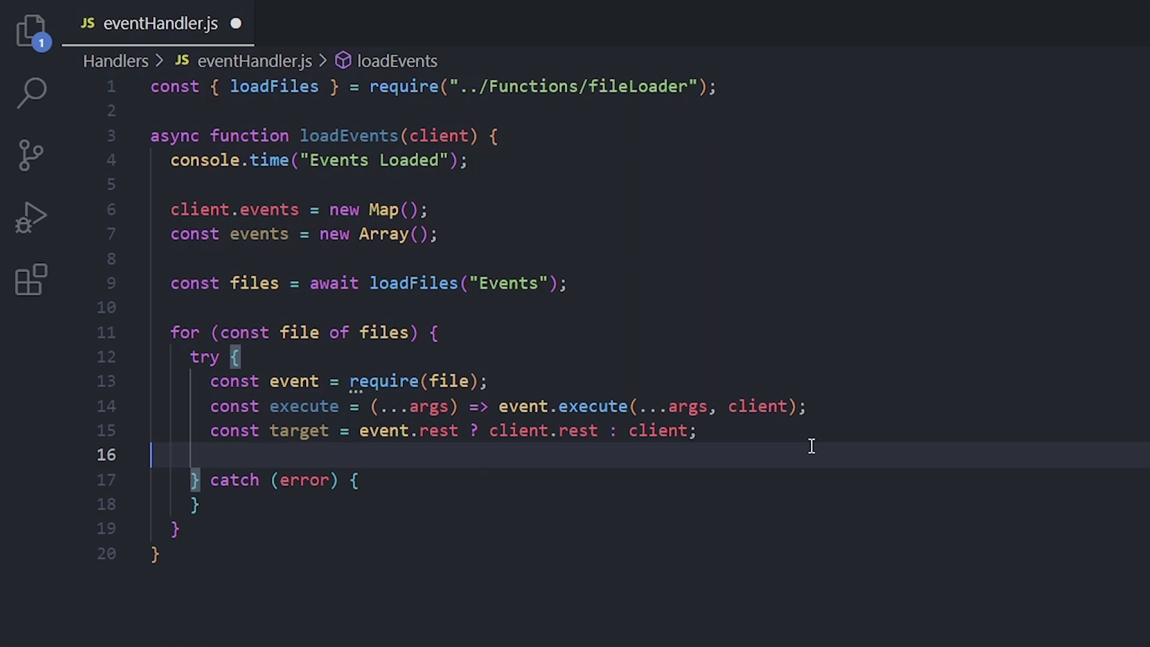
type("target[event.once ? \"once\" : \"on\"](event.name, execute);")
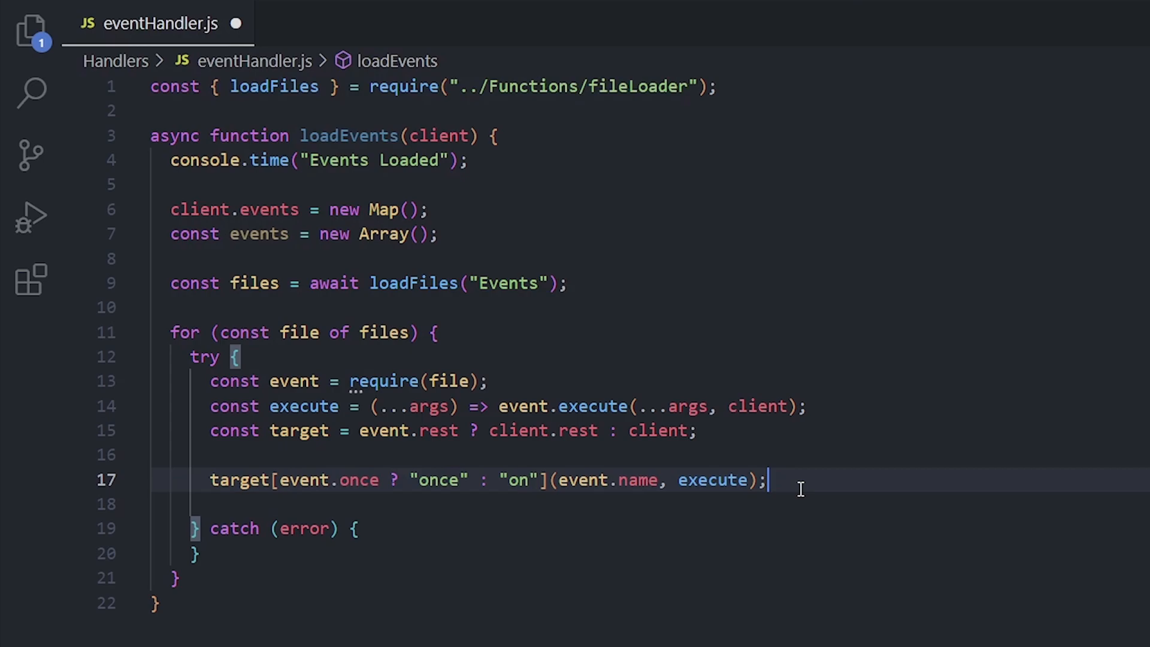
type("client.events.set(event.name, execute);")
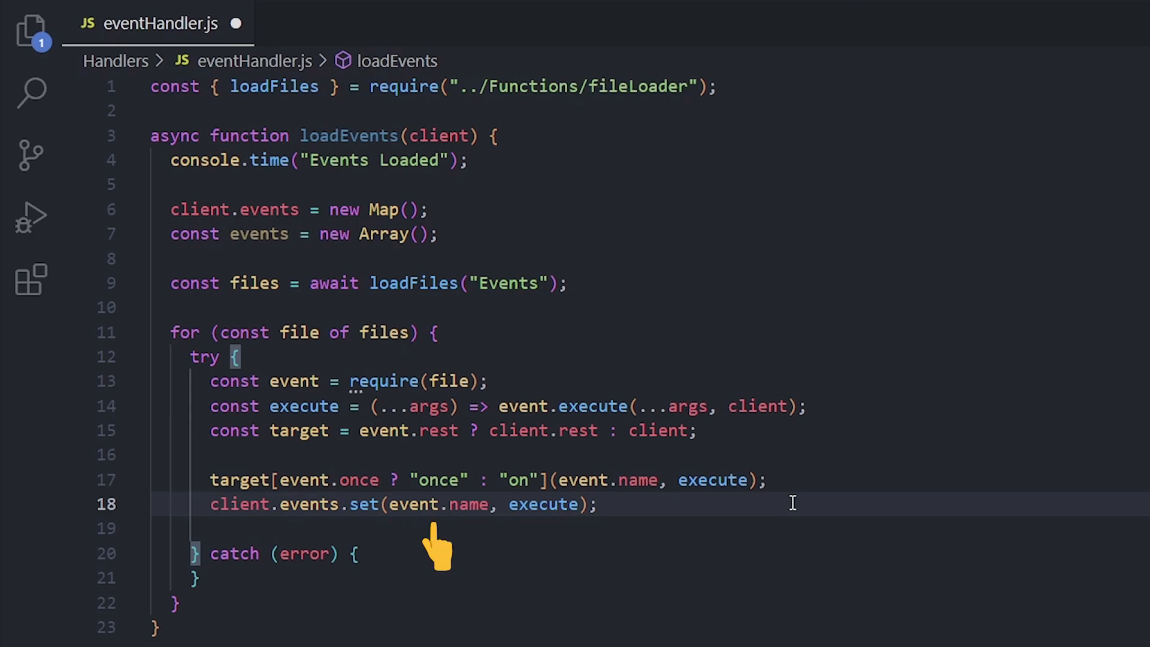
mouse_move(539, 547)
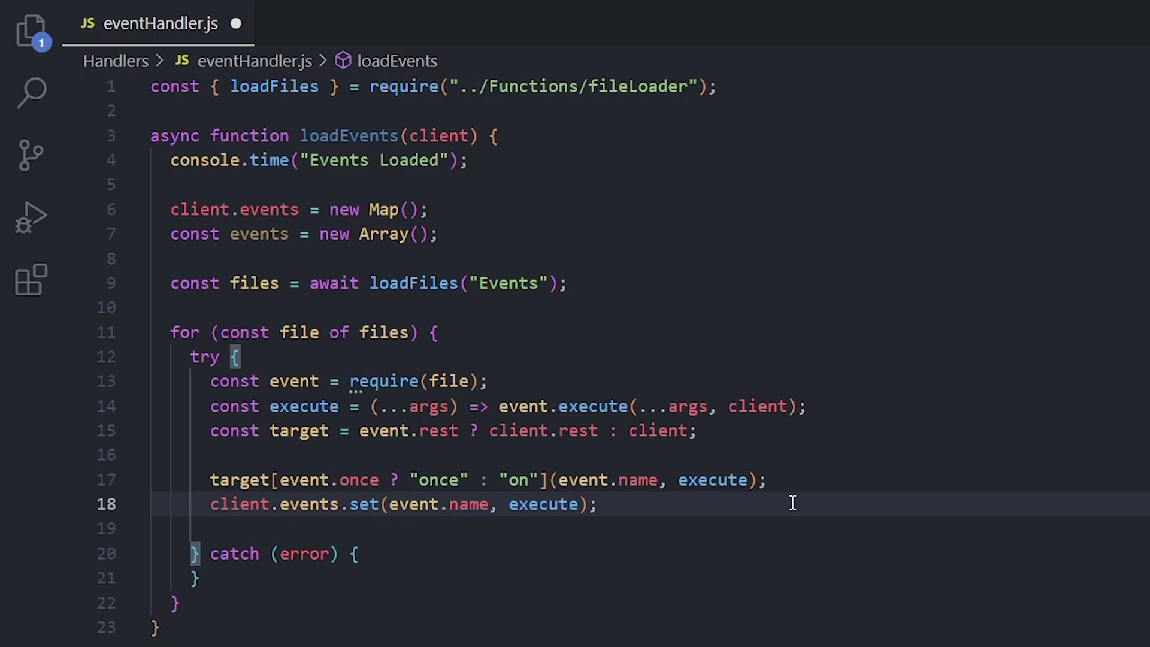
type("events.push({ Event: event.name, Status: \"✅\" });")
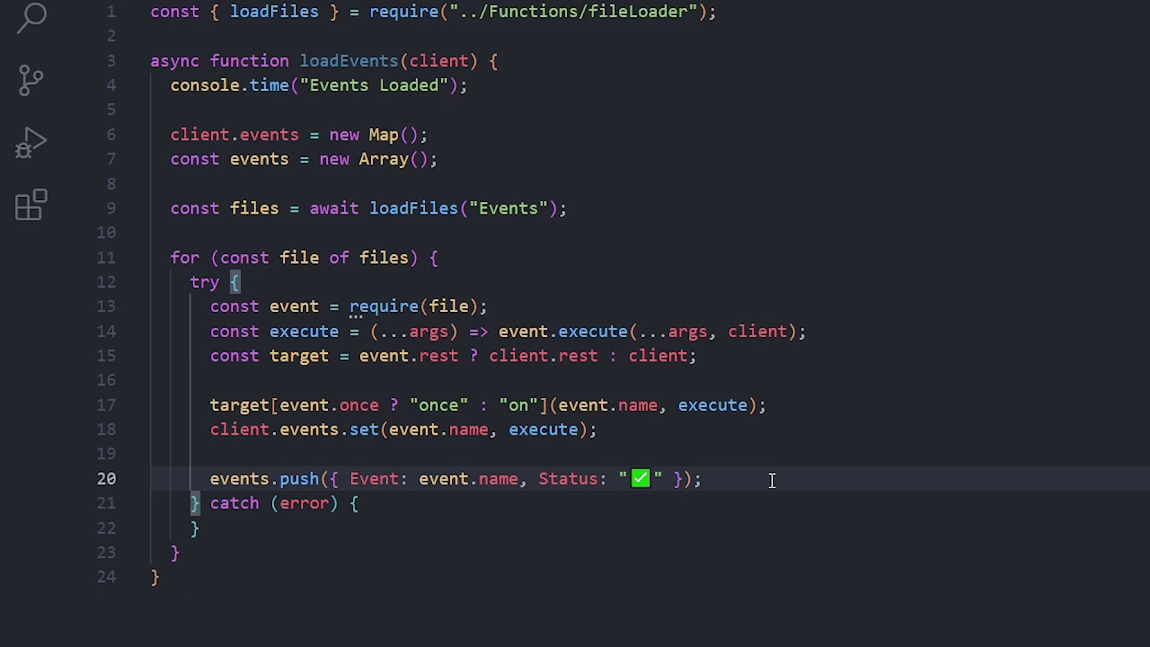
Push a 🔴 status in catch, log "Loaded Events." in cyan, end the timer and export loadEvents.
type("events.push({ Event: file.split(\"/\").pop().slice(0, -3), Status: \"🔴\" });")
type("console.table(events, [\"Event\", \"Status\"]);")
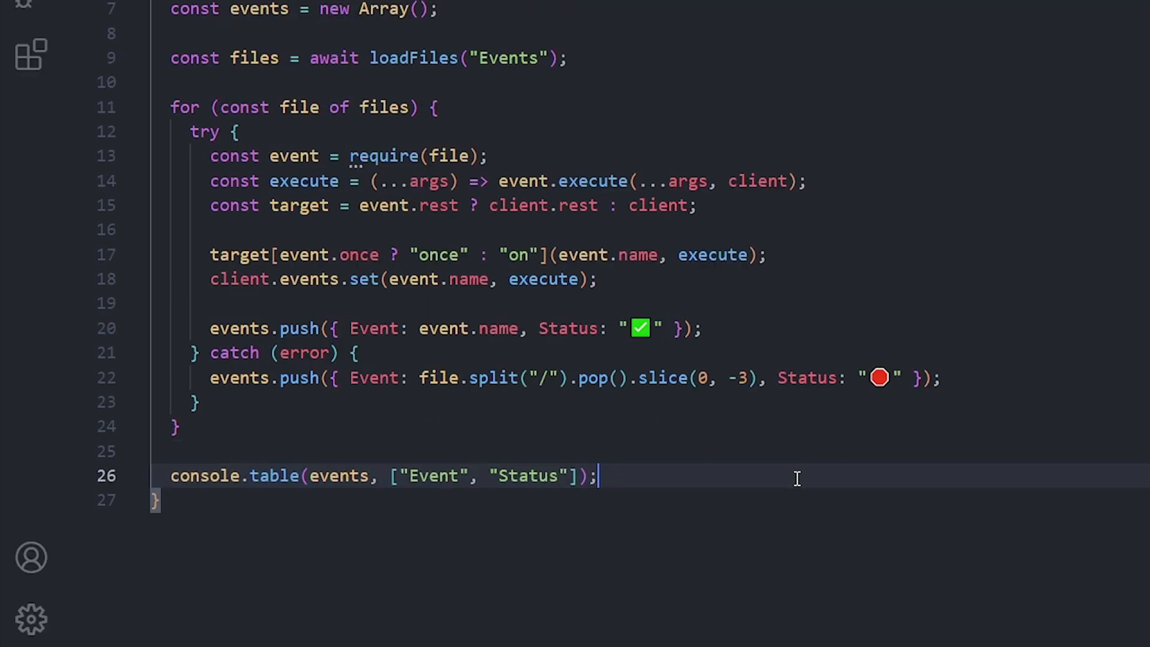
type("console.info(\"\\n\\x1b[36m%s\\x1b[0m\", \"Loaded Events.\");")
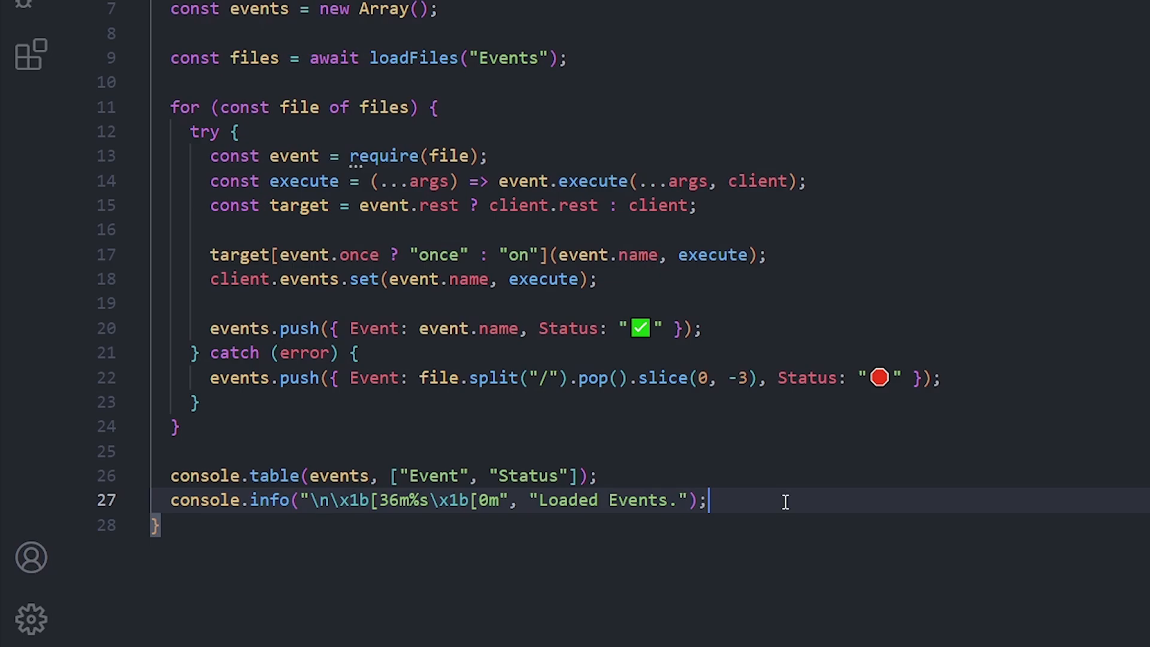
mouse_move(403, 539)
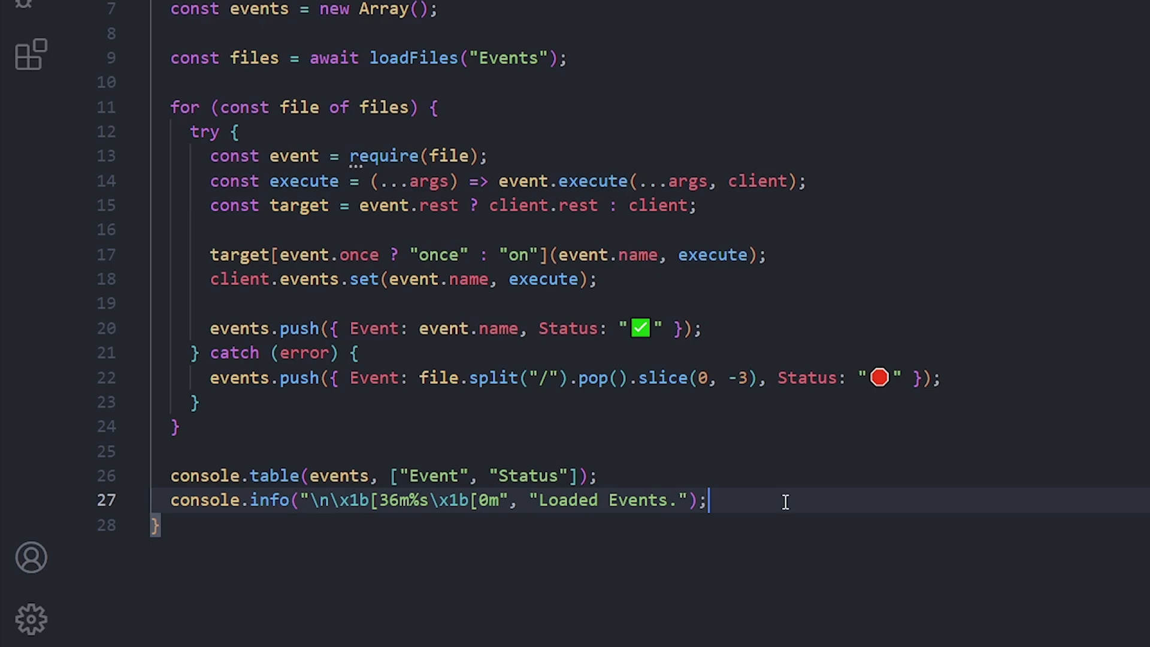
type("console.timeEnd(\"Events Loaded\");")
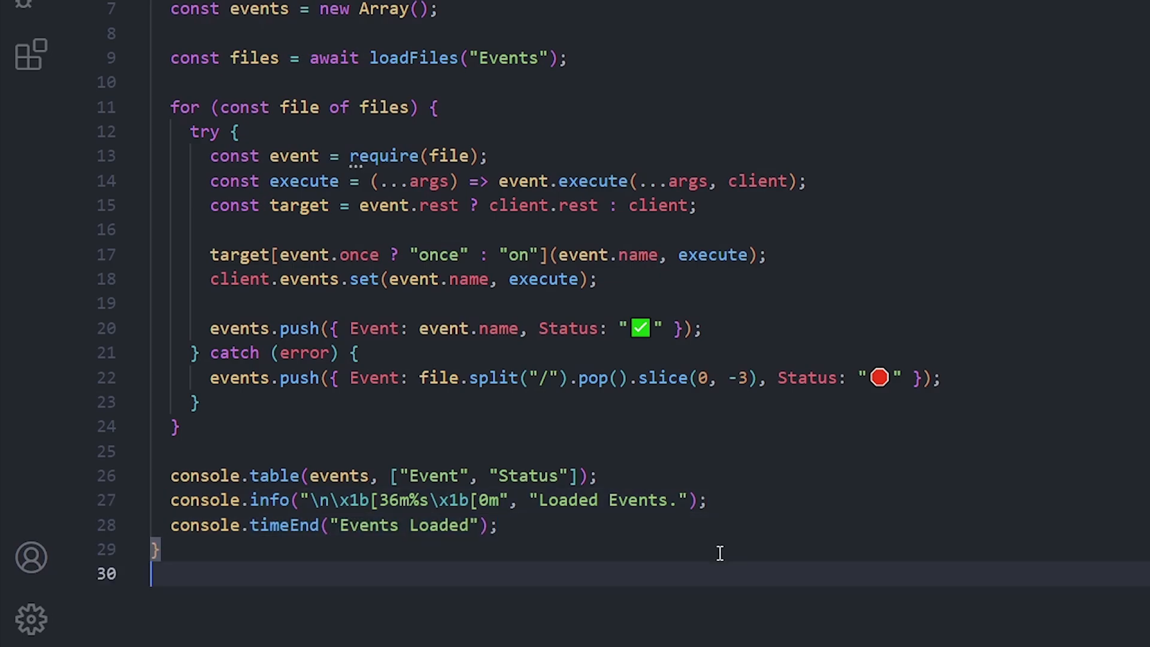
type("module.exports = { loadEvents };")
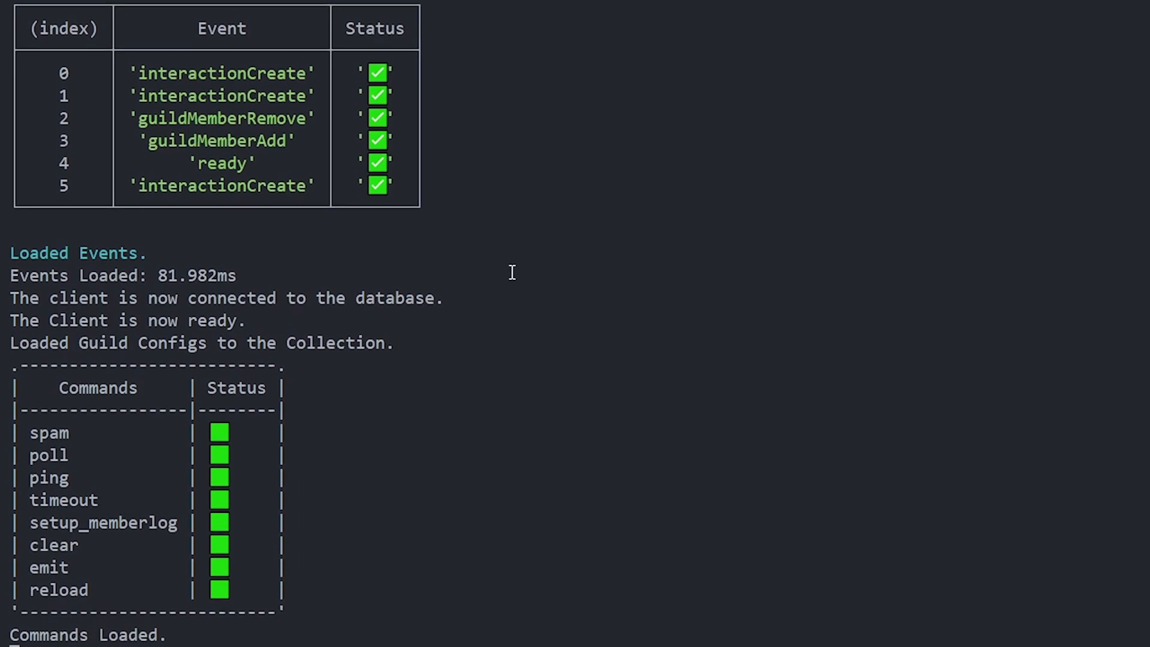
mouse_move(277, 620)
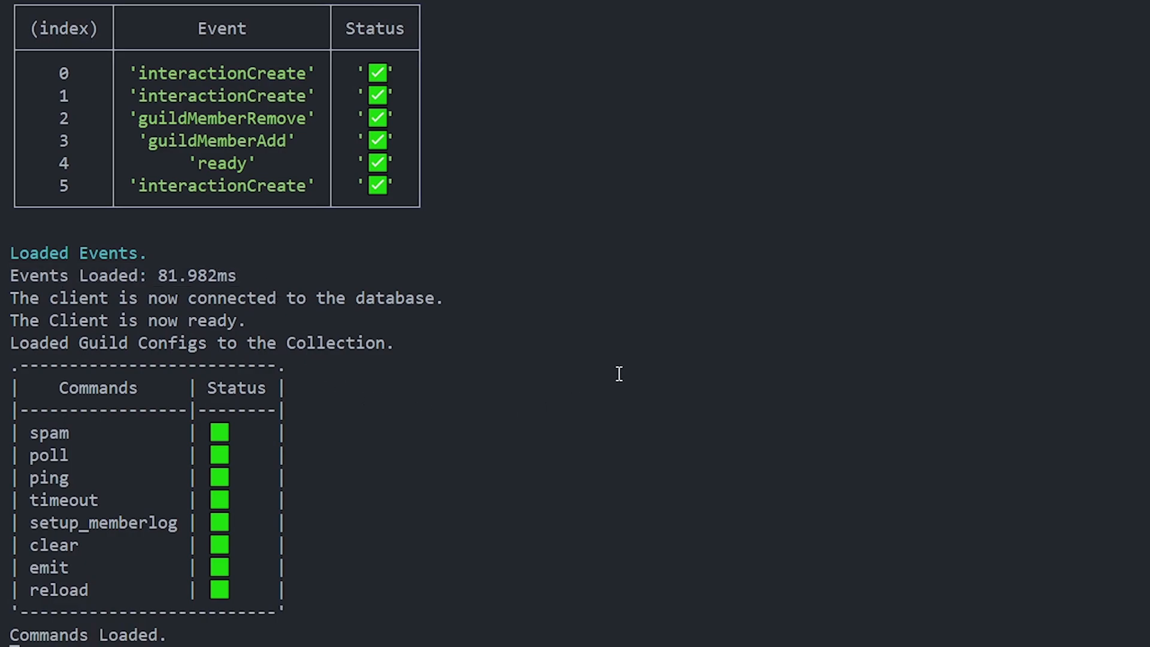
mouse_move(648, 348)
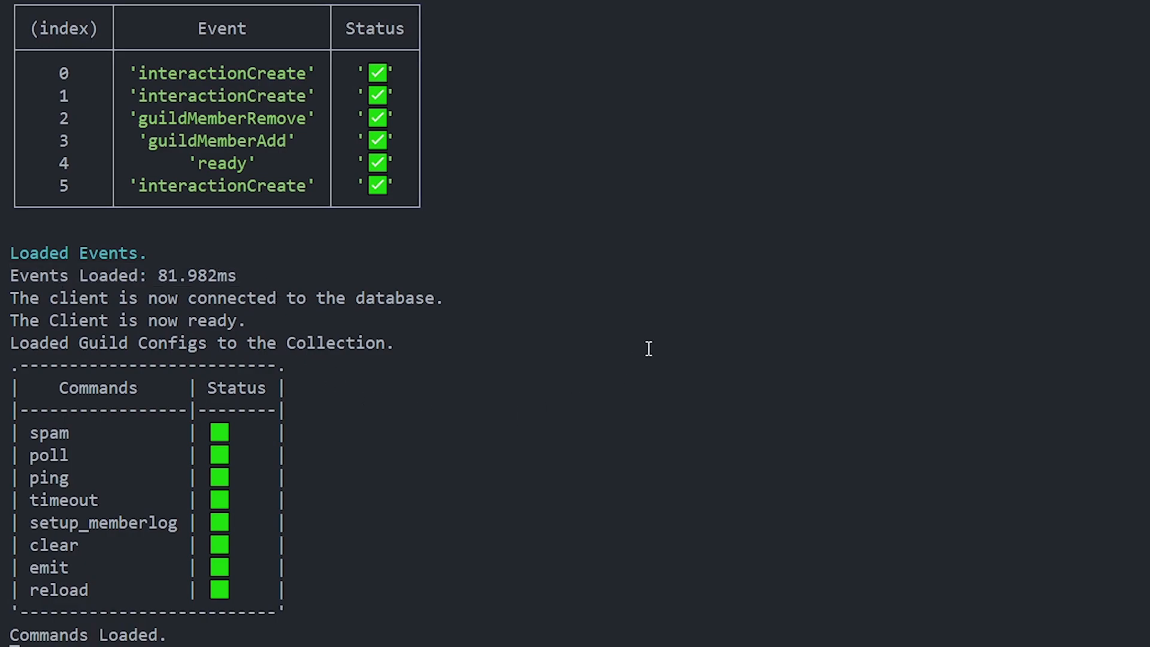